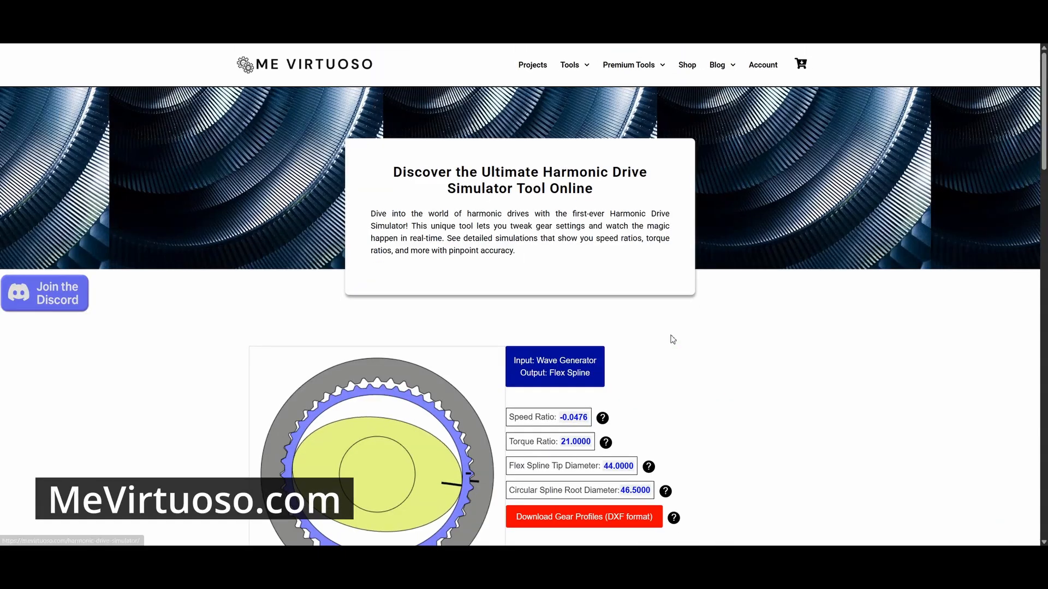
- Enter flex spline tooth counts 46, 60, 75 and 79 and compare the resulting ratios
{"action": "scroll", "scroll_direction": "down", "scroll_amount": 3}
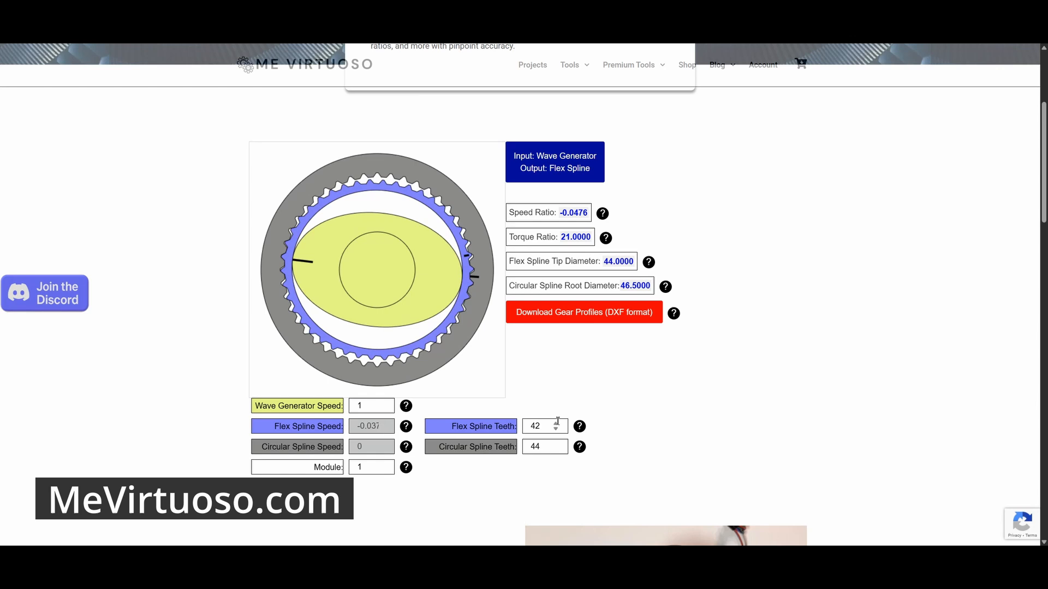
{"action": "type", "text": "46"}
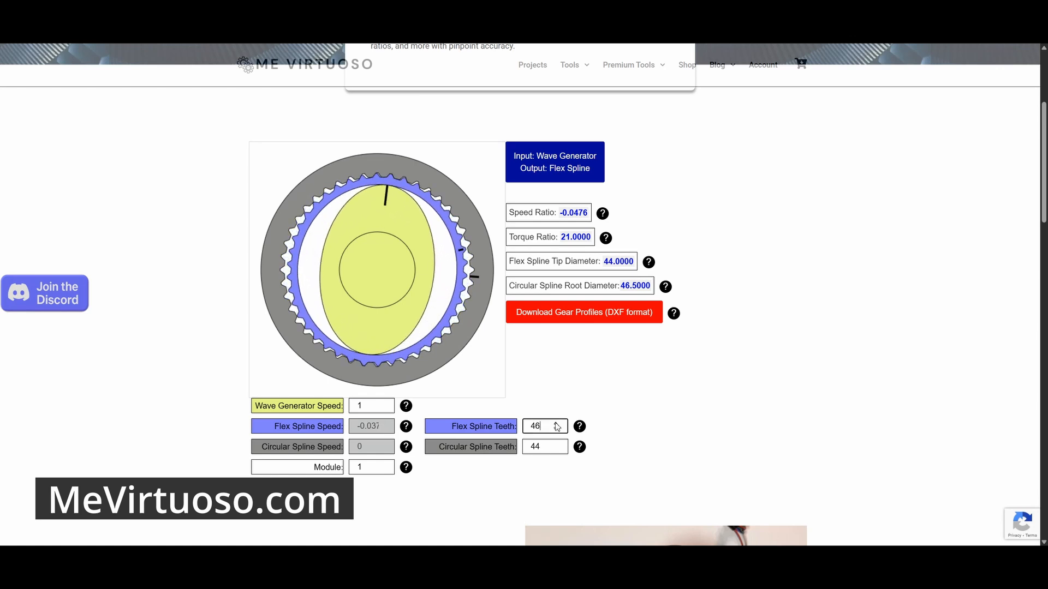
{"action": "type", "text": "60"}
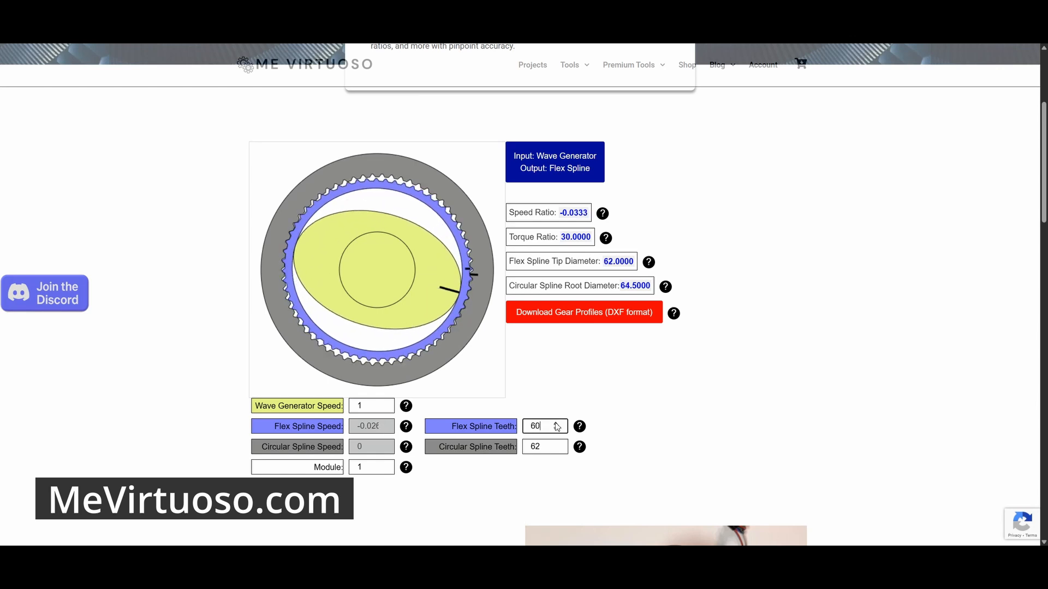
{"action": "type", "text": "75"}
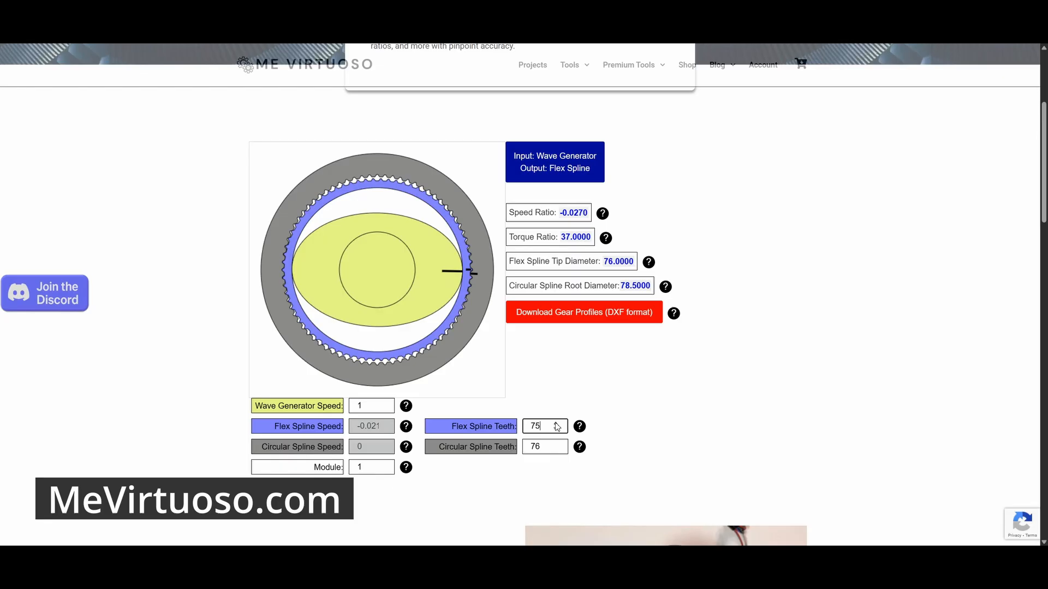
{"action": "type", "text": "79"}
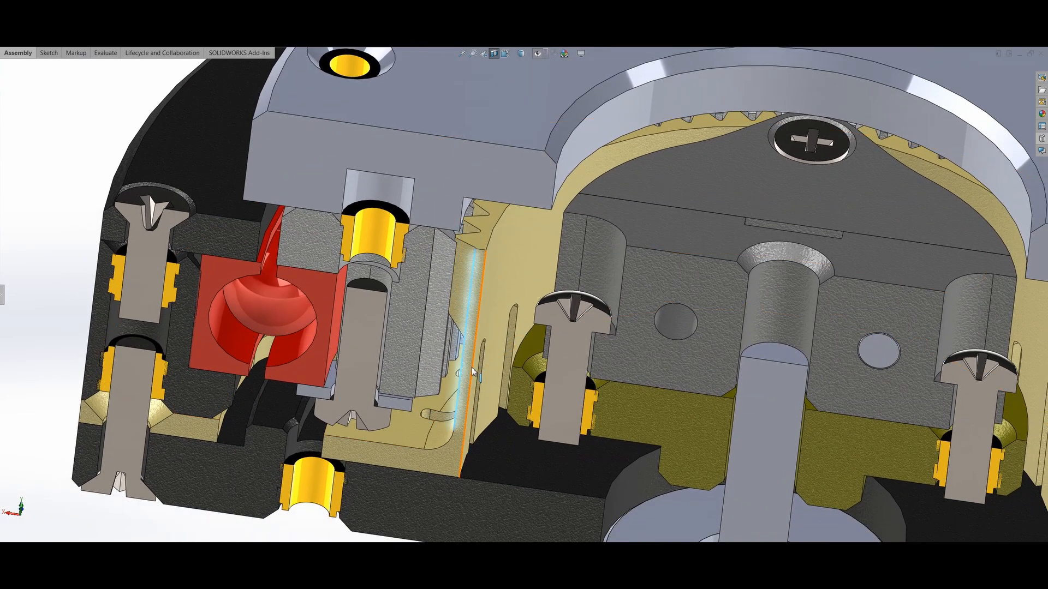
- Orbit the sectioned assembly to see inside, then exit isolation of the flex spline
{"action": "left_click_drag", "start_coordinate": [471, 371], "coordinate": [217, 160]}
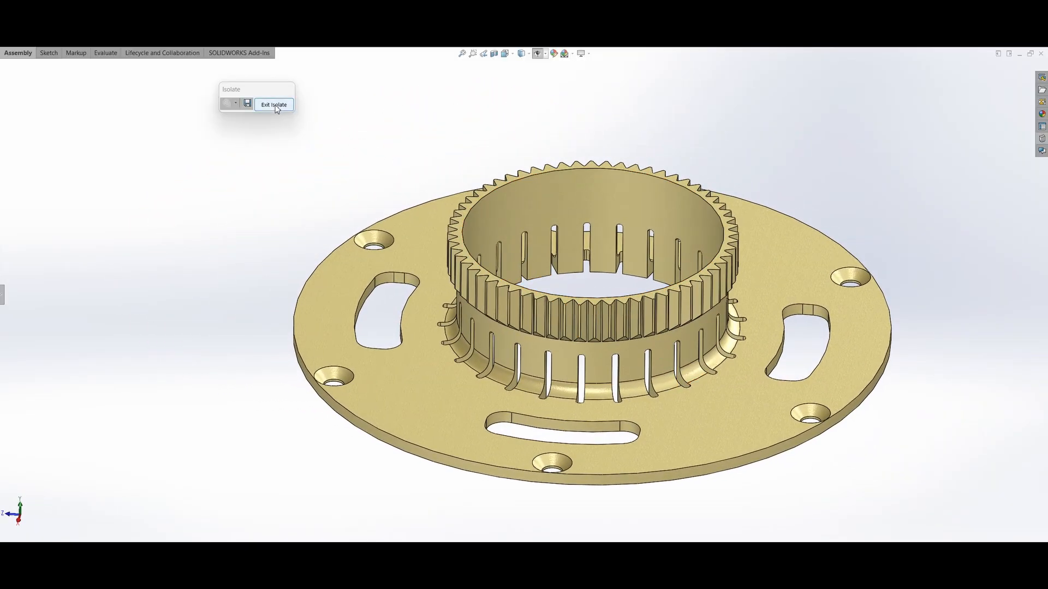
{"action": "left_click", "coordinate": [273, 104]}
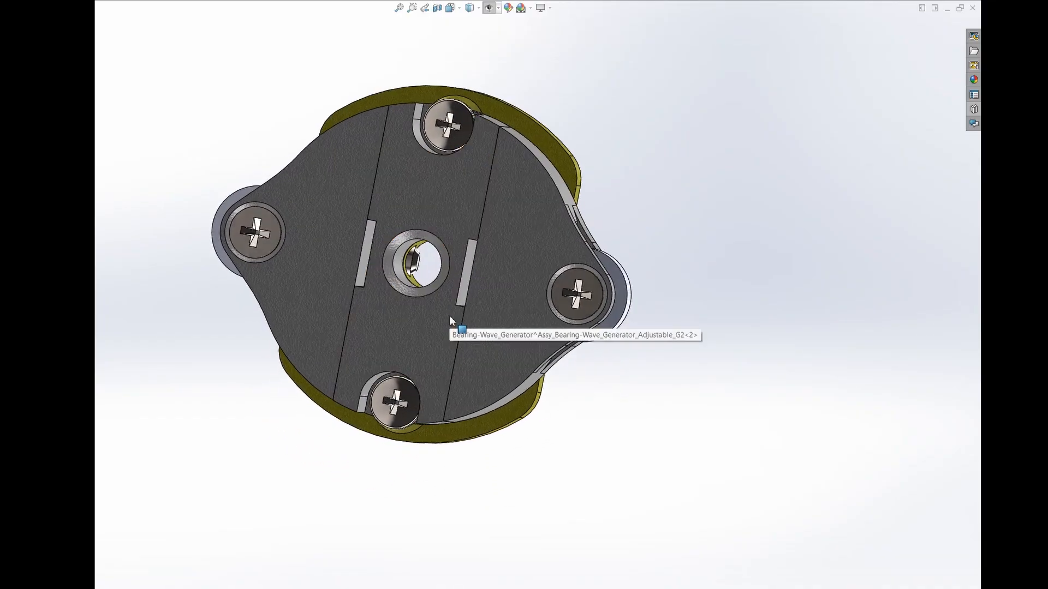
- Orbit the Bearing-Wave_Generator sub-assembly to view its underside, screws and bore
{"action": "left_click_drag", "start_coordinate": [451, 268], "coordinate": [578, 389]}
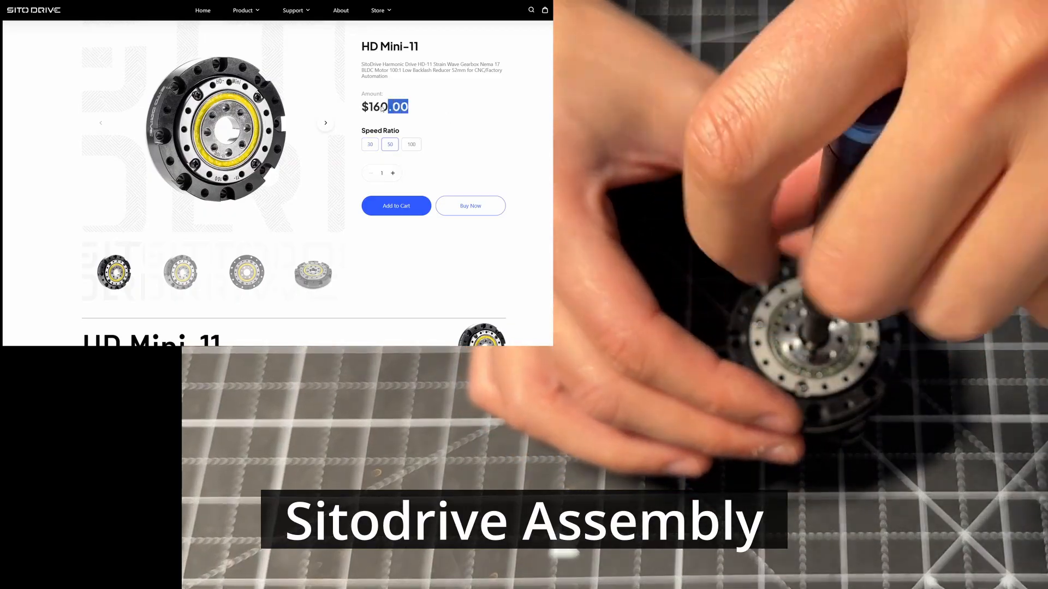
- Scroll past the drawings to the HD mini-11 Parameter table with torque and speed ratings
{"action": "scroll", "scroll_direction": "down", "scroll_amount": 3}
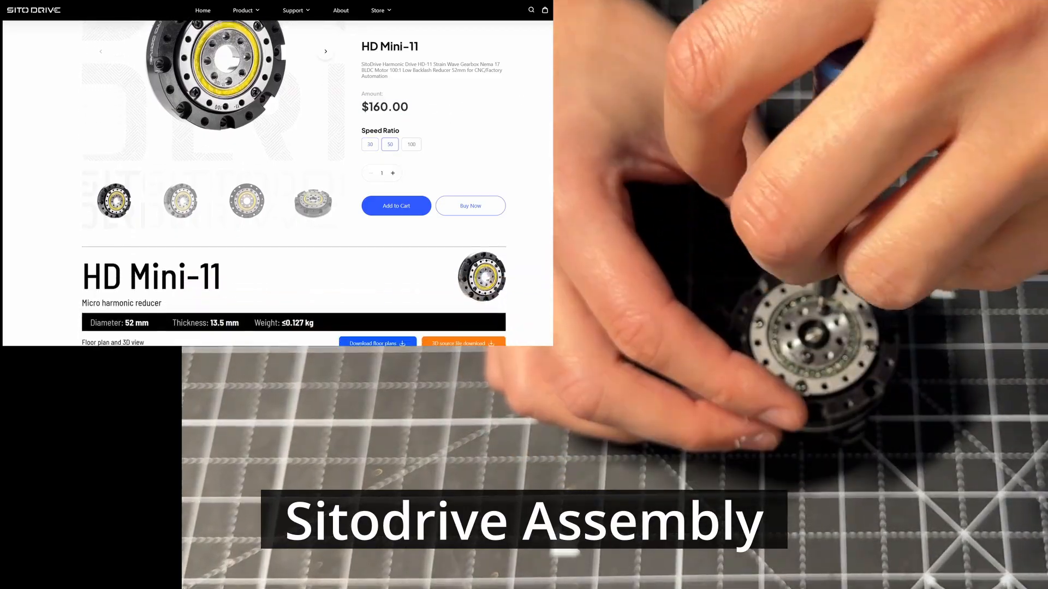
{"action": "scroll", "scroll_direction": "down", "scroll_amount": 3}
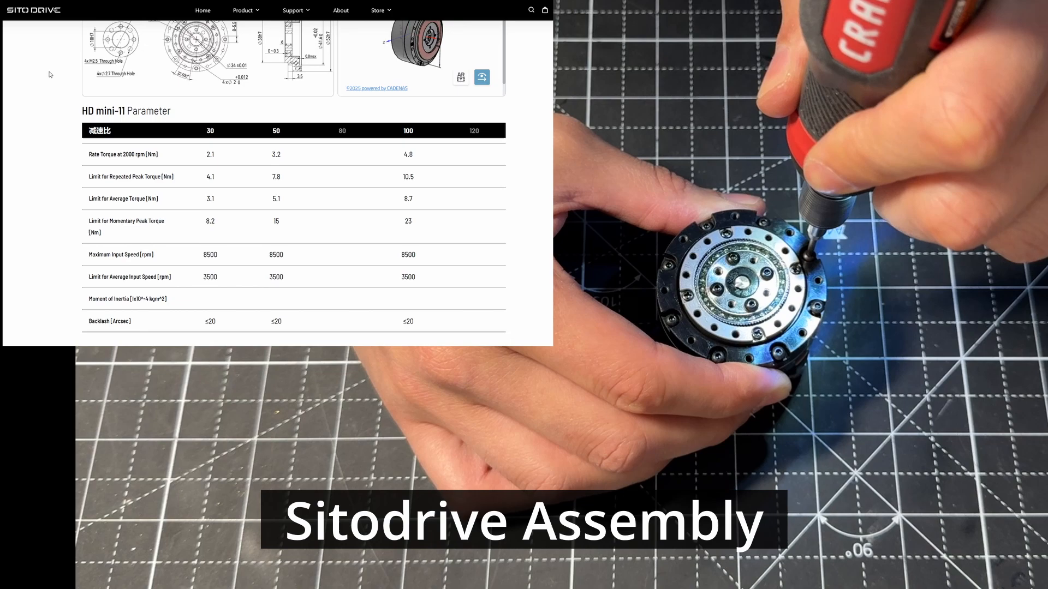
{"action": "scroll", "scroll_direction": "down", "scroll_amount": 3}
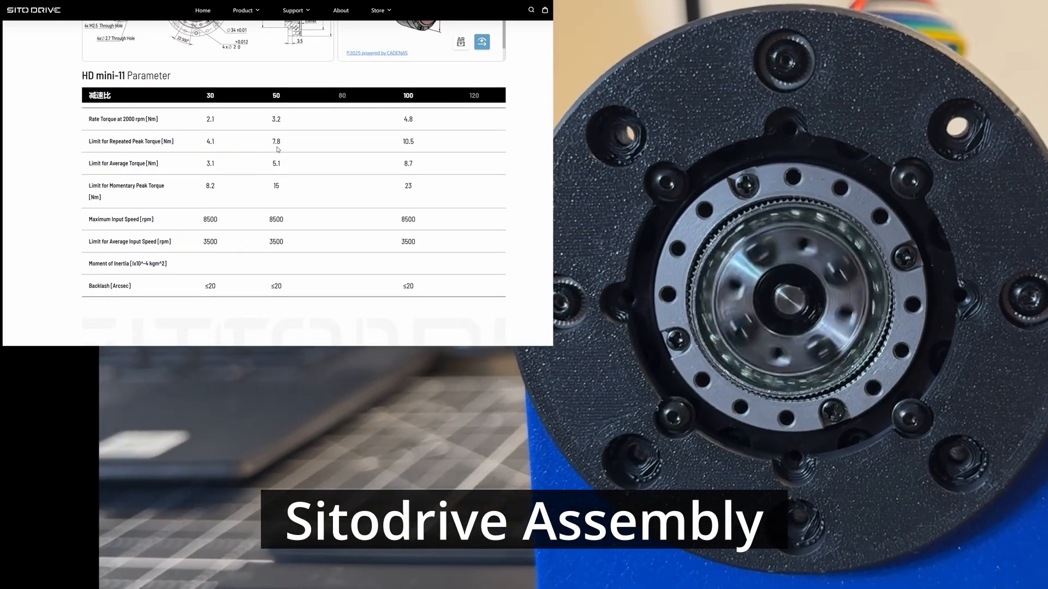
{"action": "double_click", "coordinate": [276, 141]}
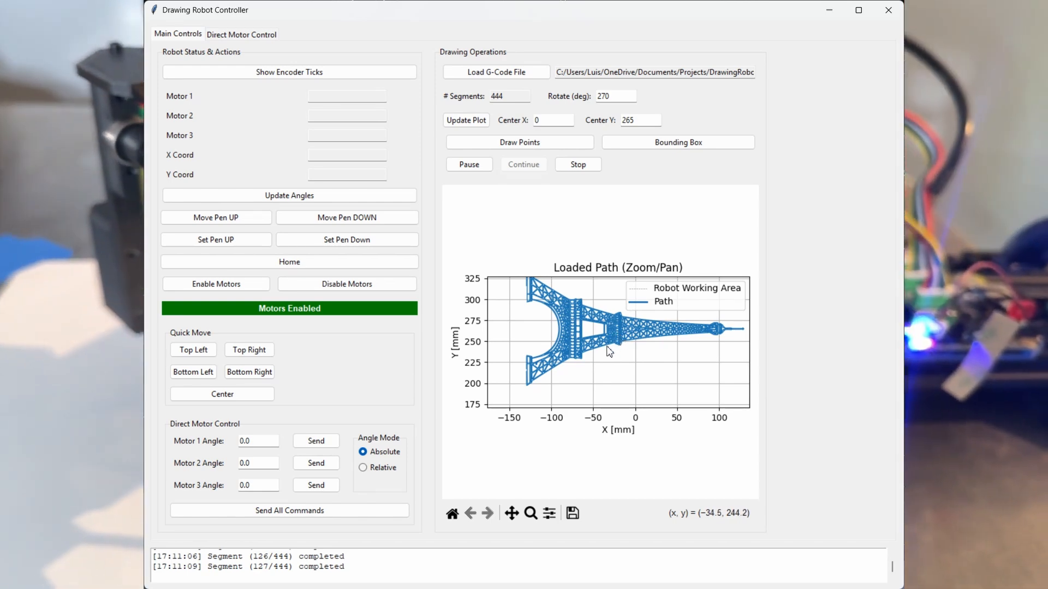
{"action": "mouse_move", "coordinate": [622, 337]}
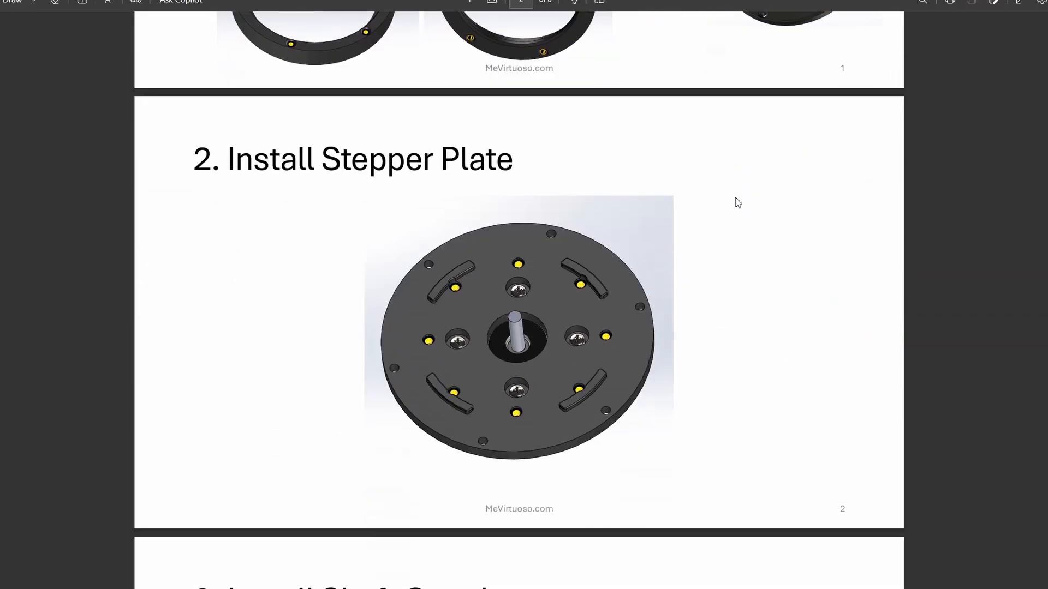
- Scroll from step 2, Install Stepper Plate, to step 6, Install Ring Gear
{"action": "scroll", "scroll_direction": "down", "scroll_amount": 3}
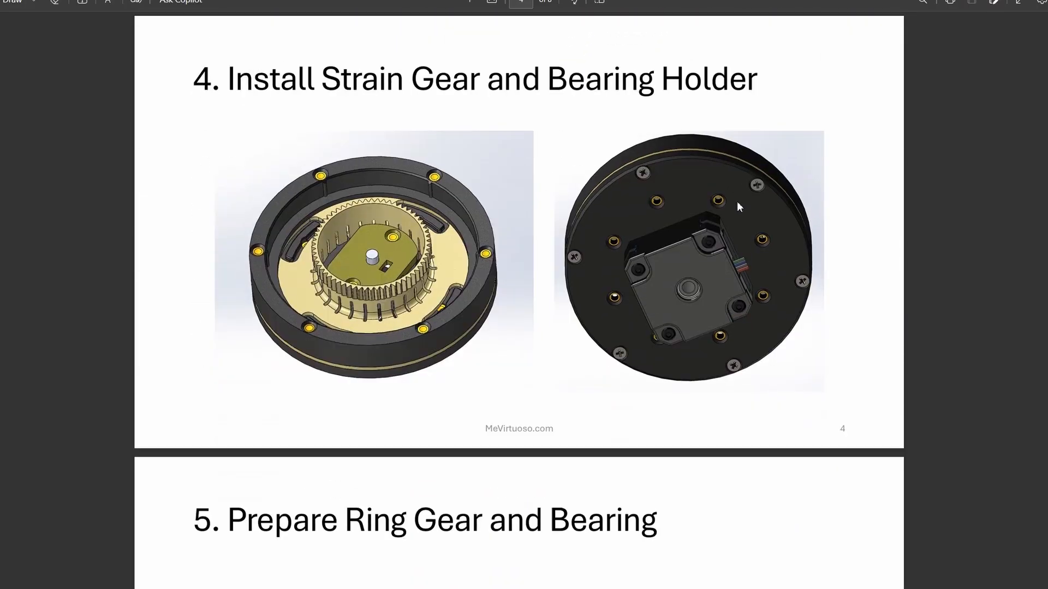
{"action": "scroll", "scroll_direction": "down", "scroll_amount": 3}
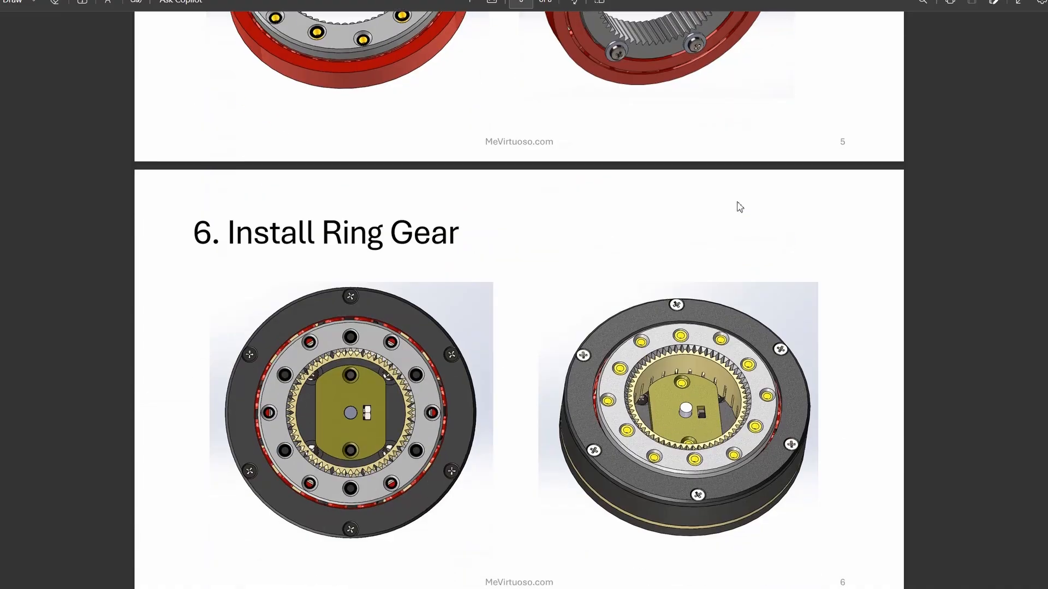